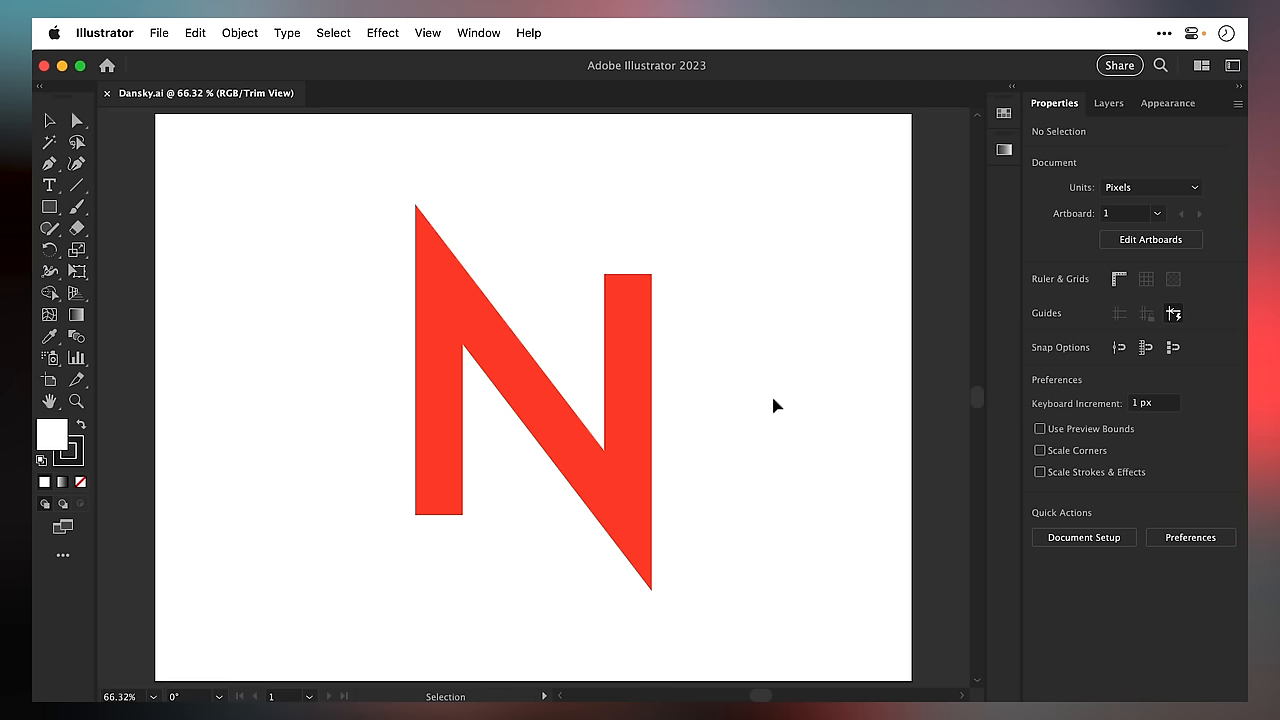
pyautogui.moveTo(532, 353)
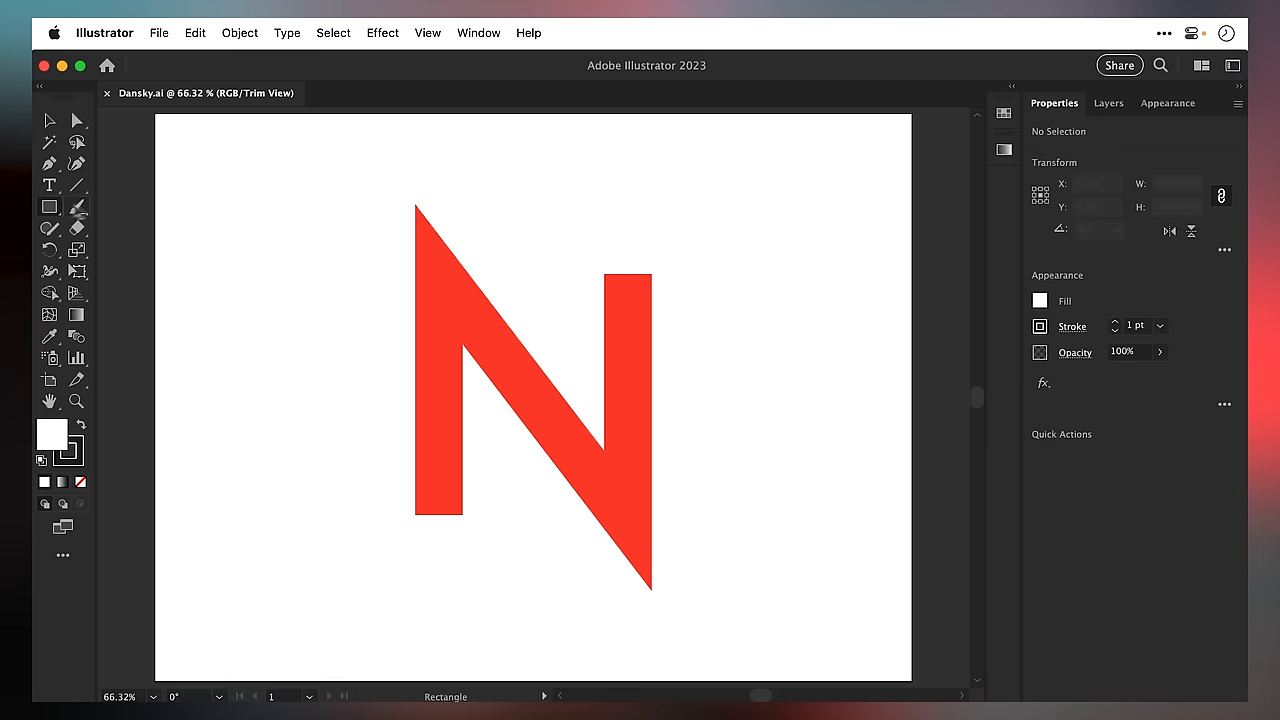
# - Cut rectangles over the N's top-left and bottom-right points away, then redraw both rectangles
pyautogui.moveTo(350, 178); pyautogui.dragTo(540, 275)
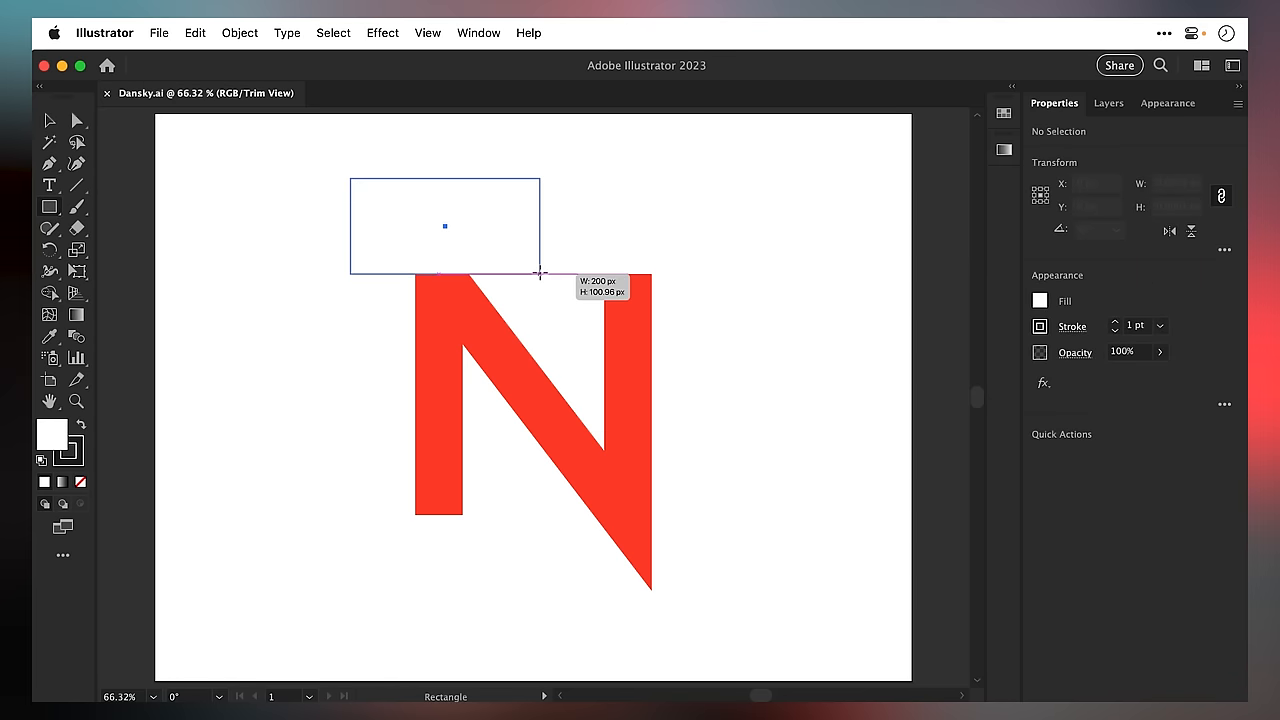
pyautogui.moveTo(445, 225); pyautogui.dragTo(615, 563)
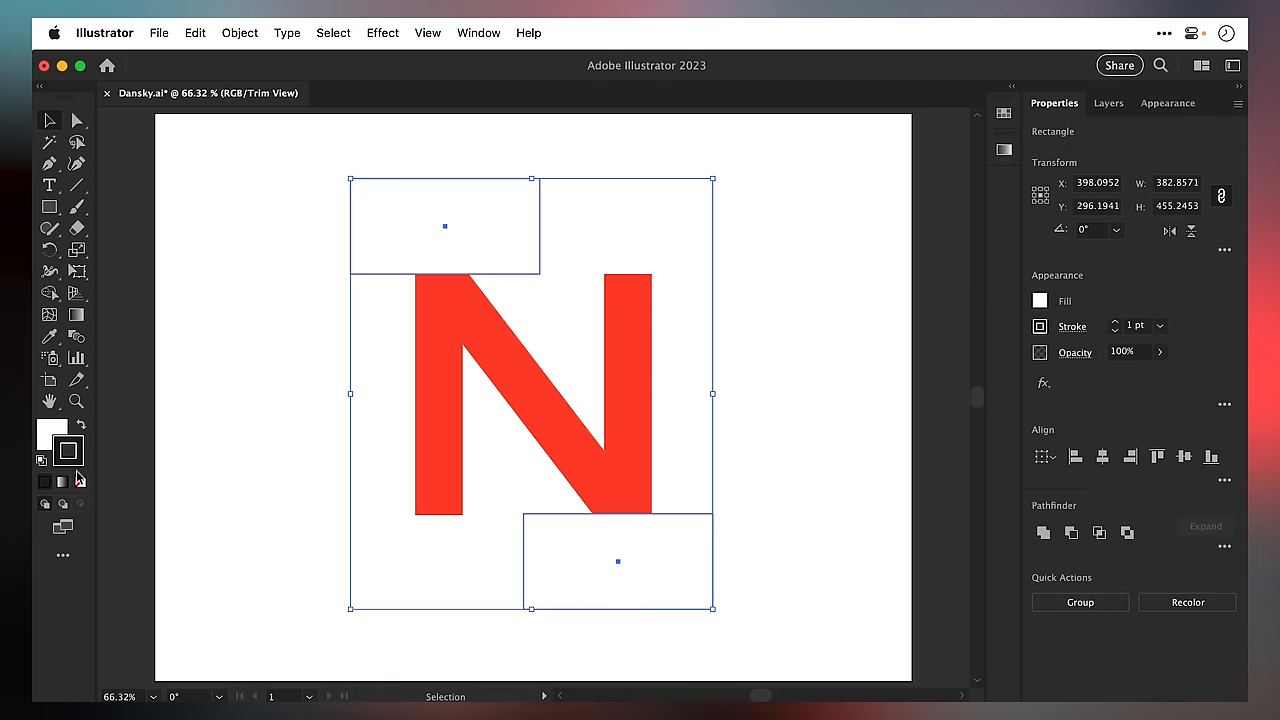
pyautogui.click(225, 411)
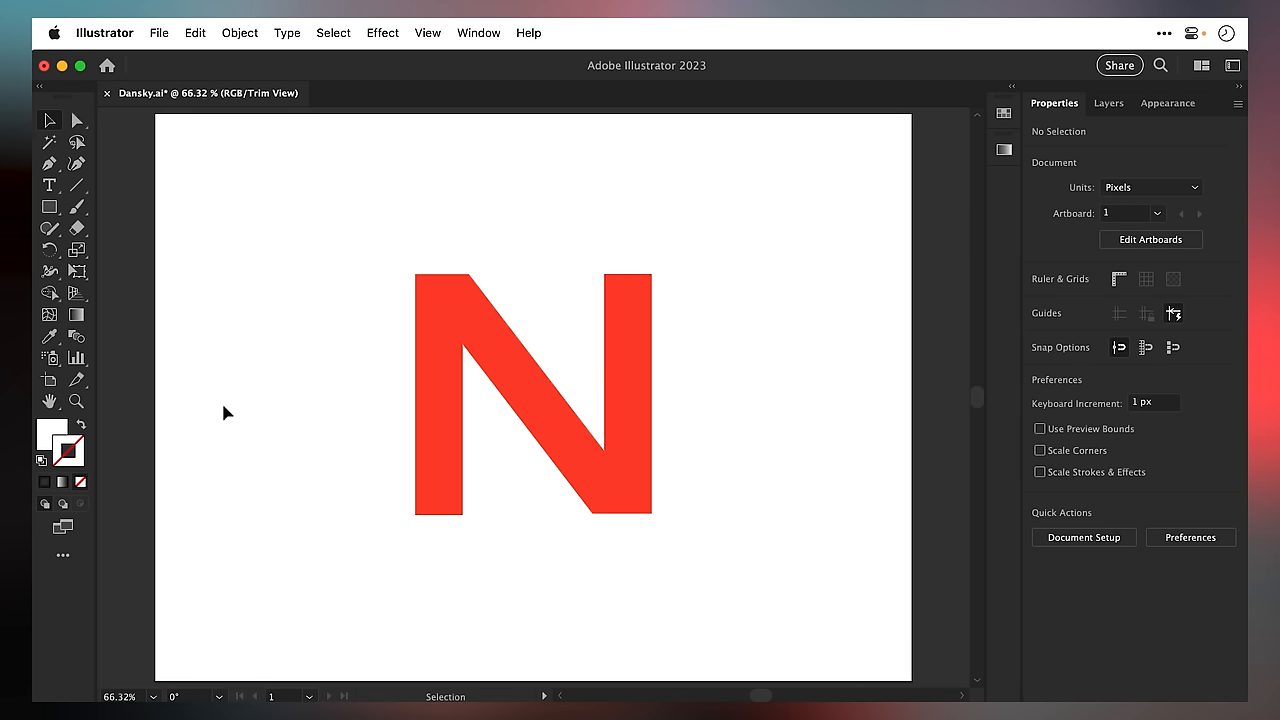
pyautogui.moveTo(350, 180); pyautogui.dragTo(540, 272)
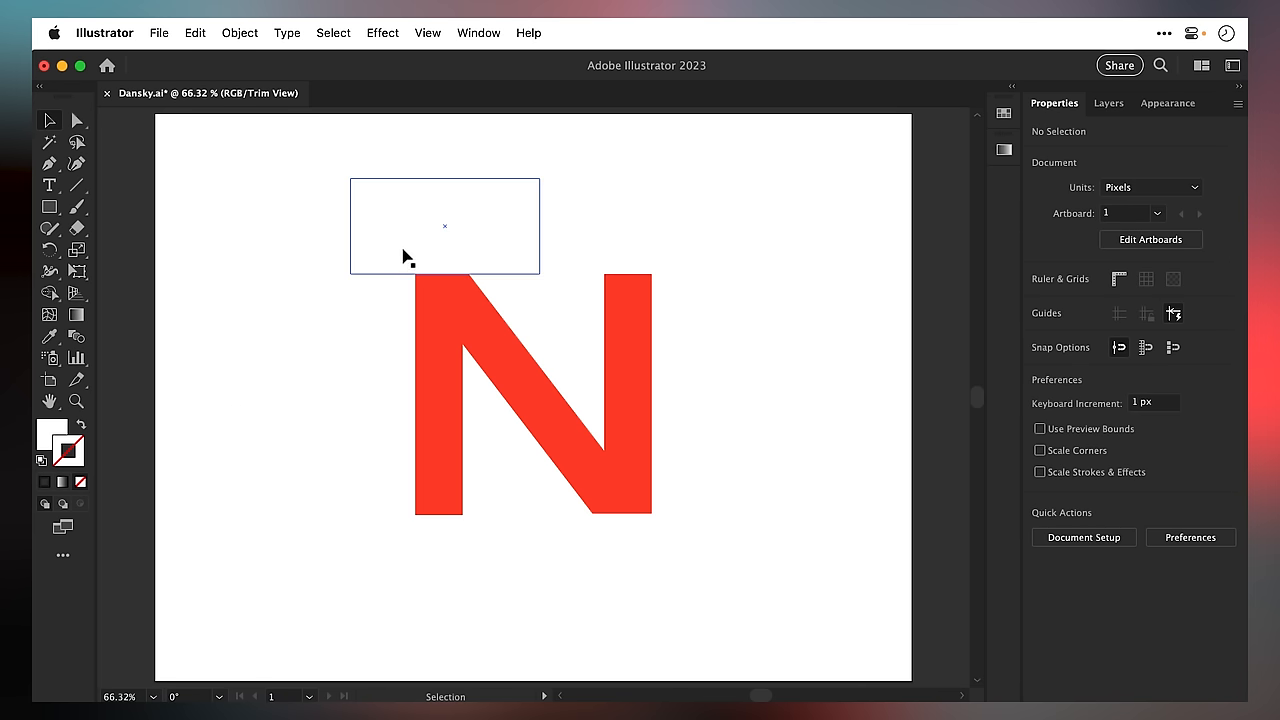
pyautogui.moveTo(444, 225); pyautogui.dragTo(617, 560)
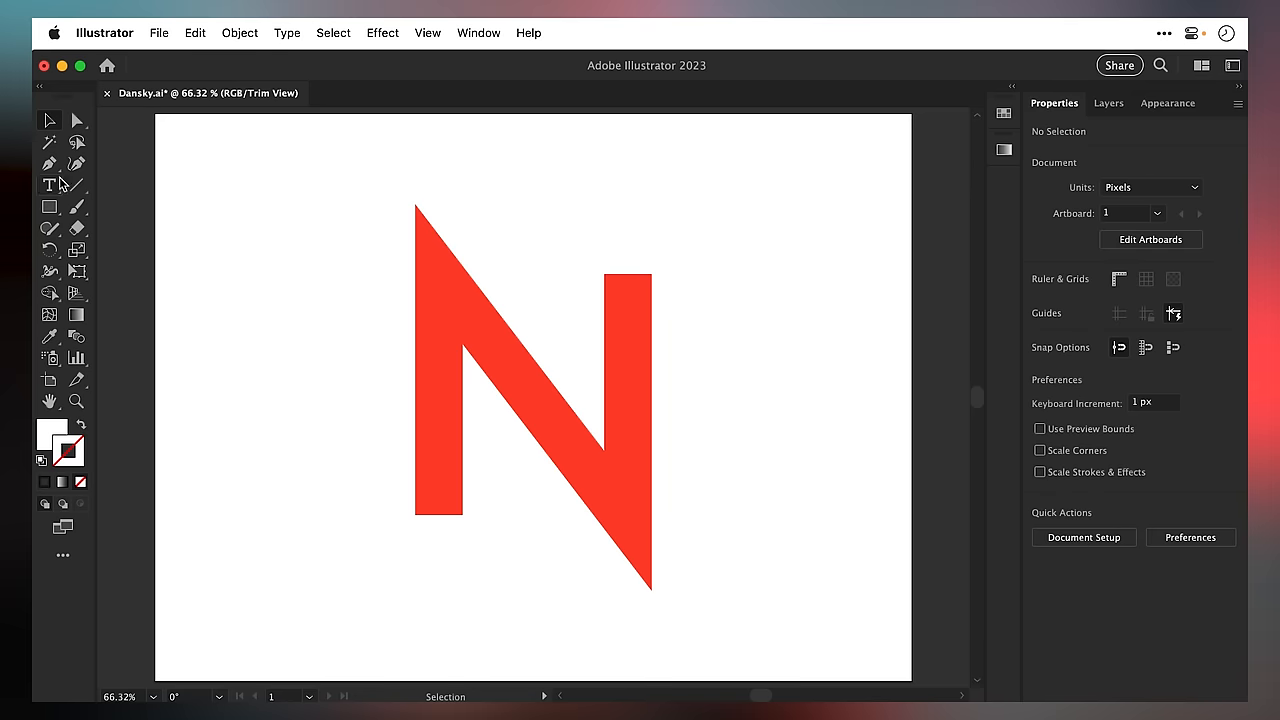
# - Add an anchor point near the top of the N's diagonal path
pyautogui.click(48, 163)
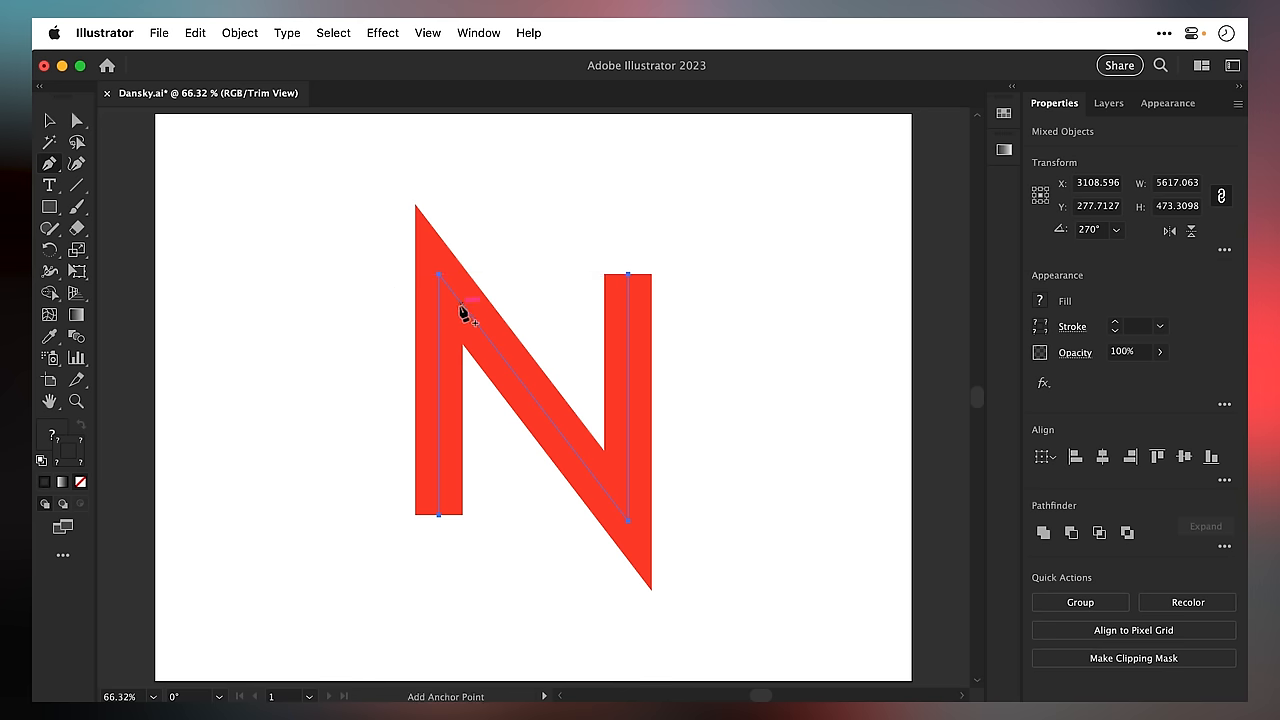
pyautogui.click(465, 314)
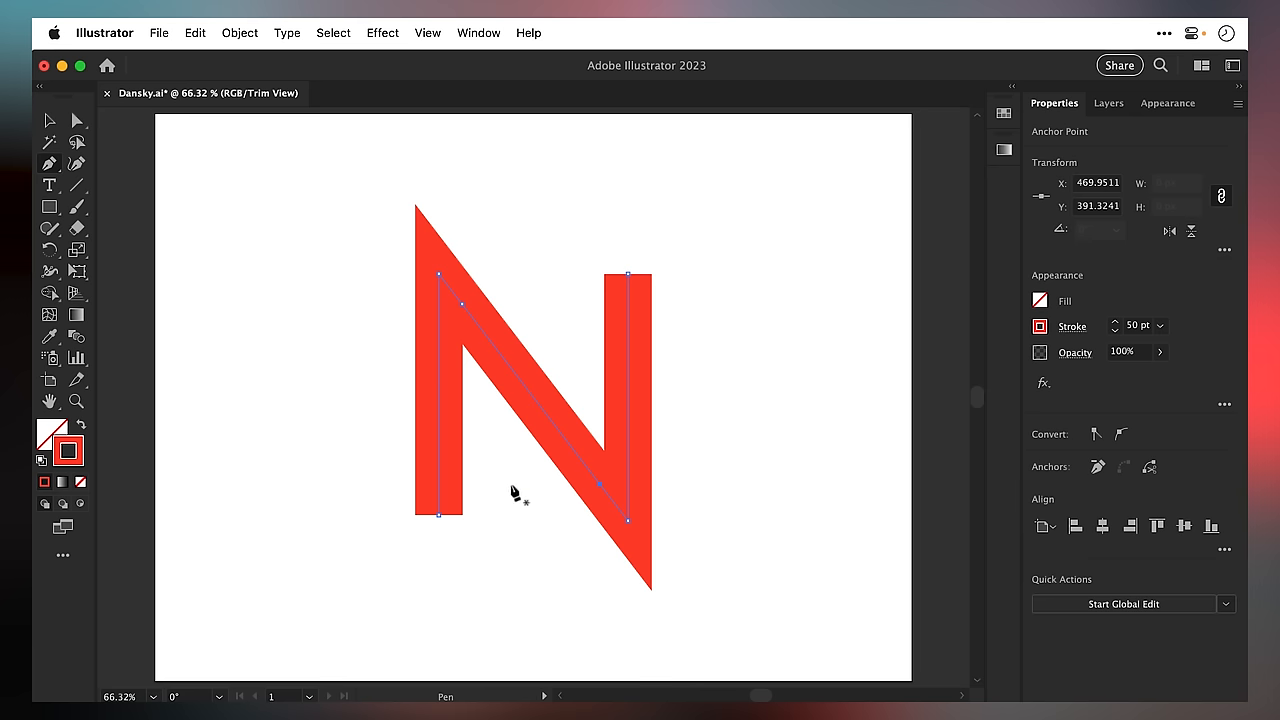
pyautogui.click(78, 120)
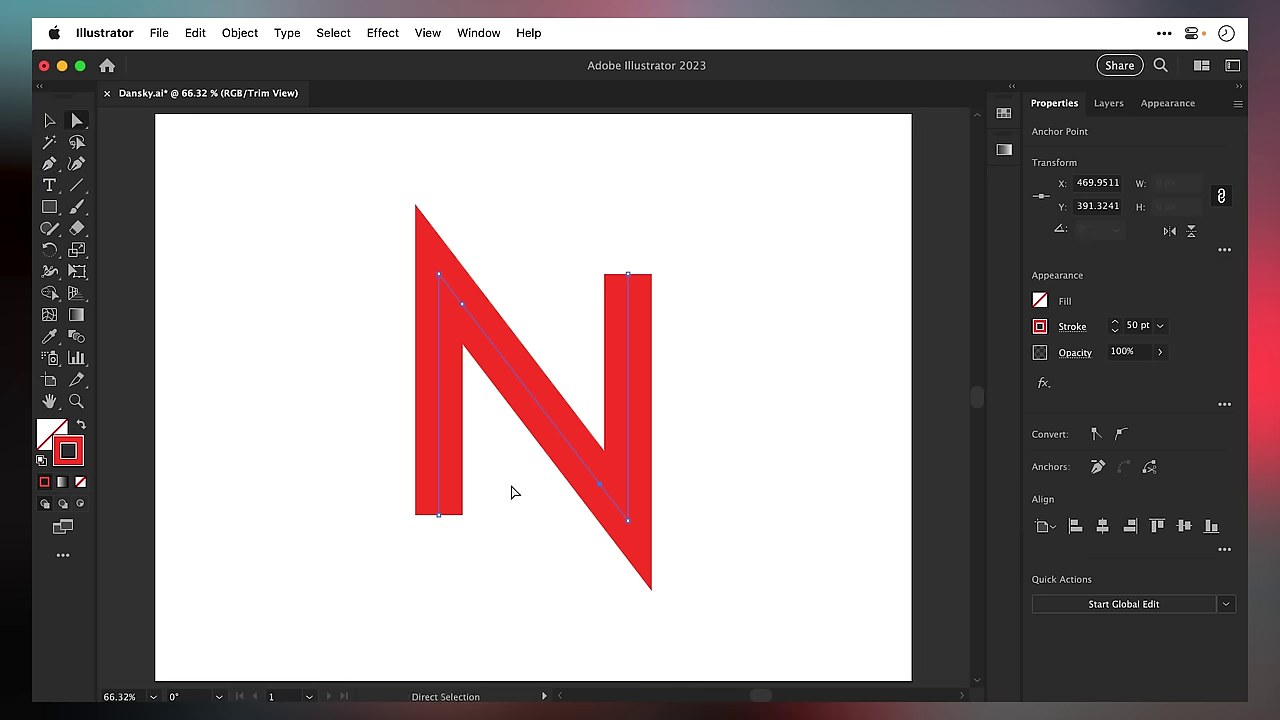
pyautogui.moveTo(465, 323)
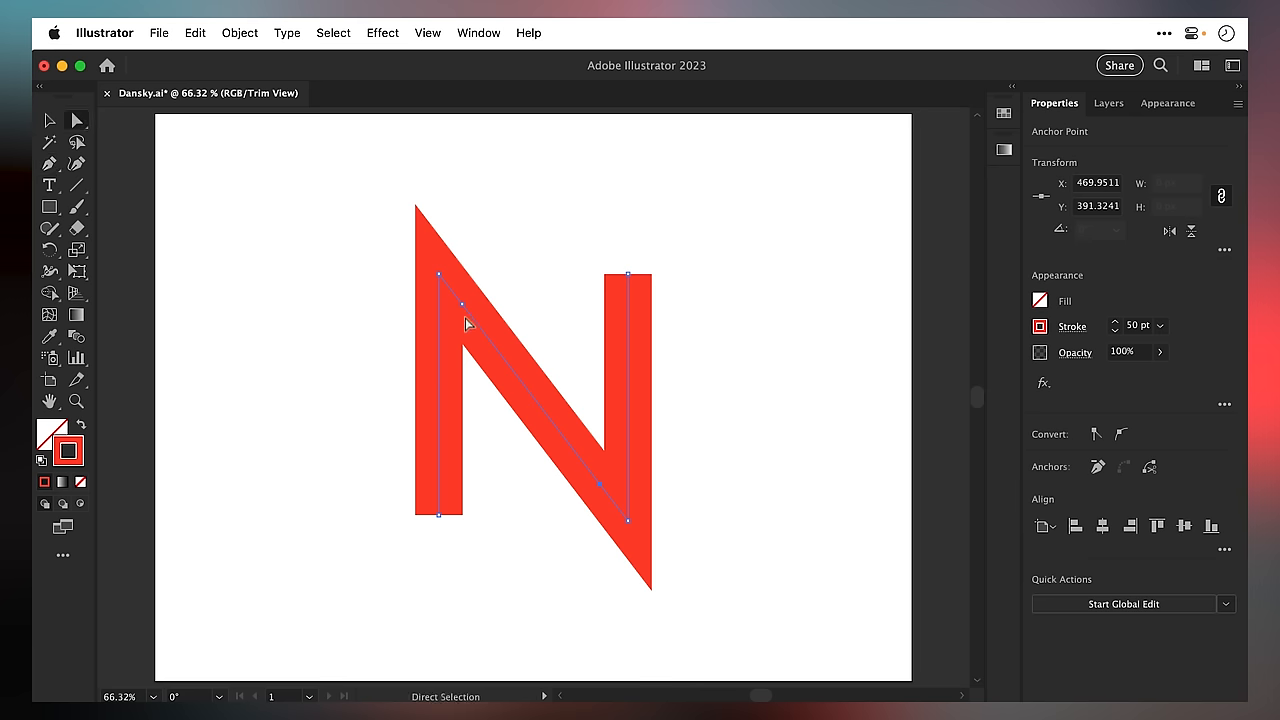
# - Drag the new diagonal anchor point to flatten the N's top end
pyautogui.moveTo(438, 276); pyautogui.dragTo(438, 276)
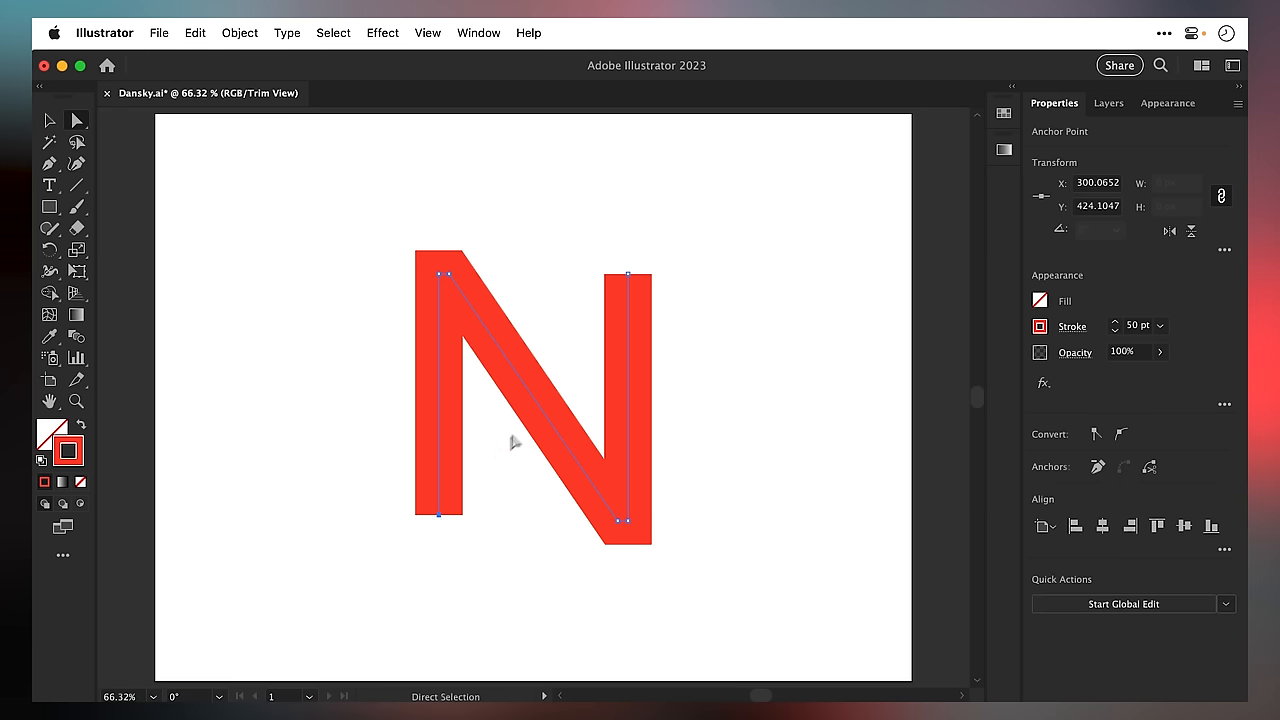
pyautogui.moveTo(624, 283)
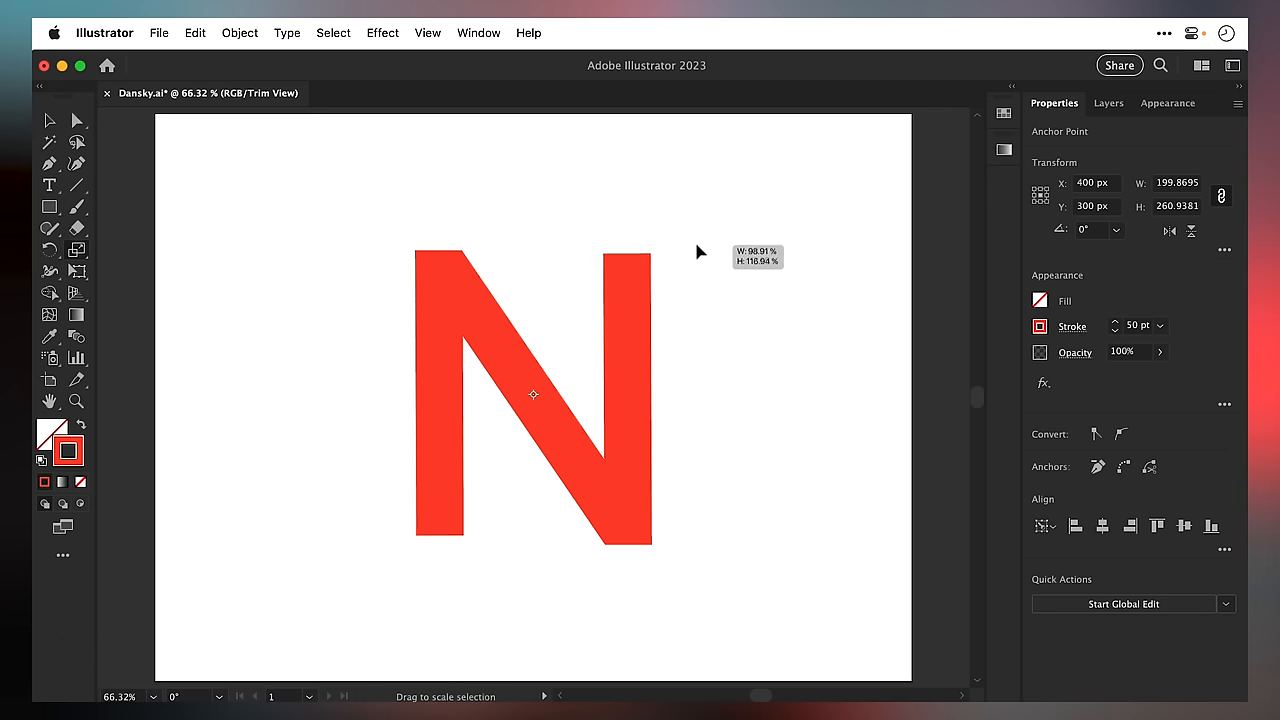
# - Scale the selected N ends with the bounding box until the uprights level, then deselect
pyautogui.moveTo(700, 252); pyautogui.dragTo(750, 252)
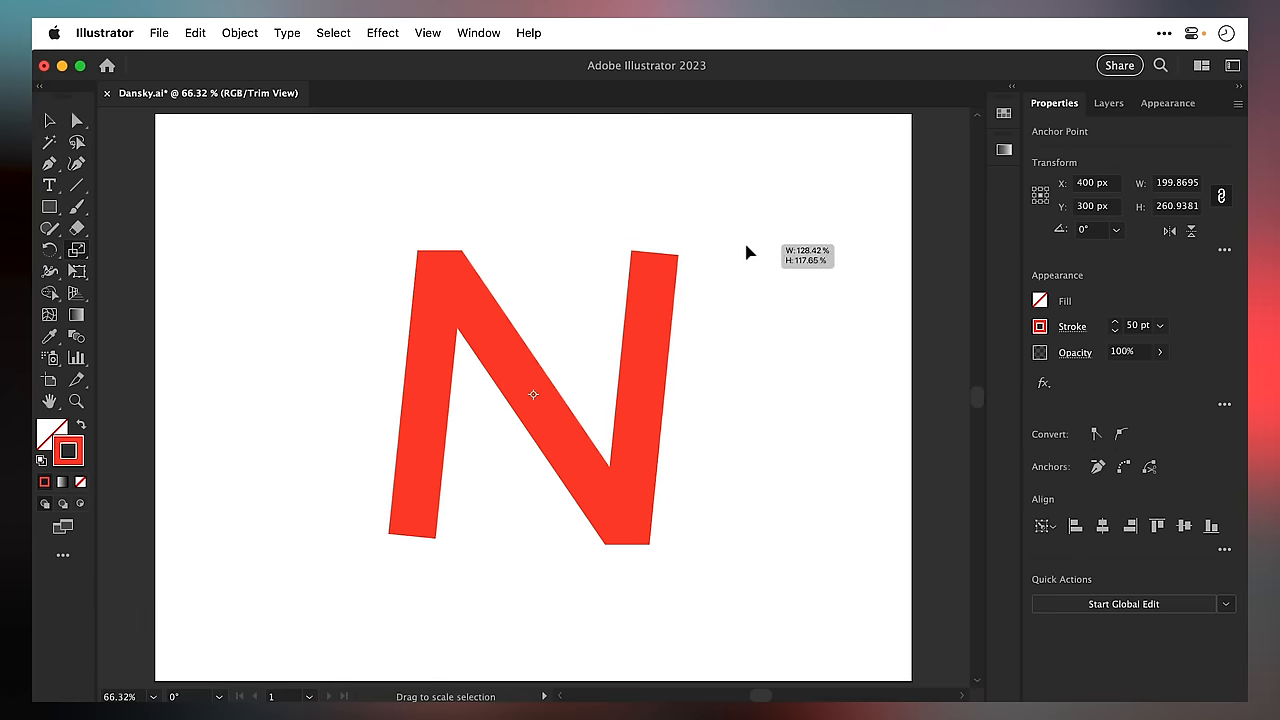
pyautogui.moveTo(750, 252); pyautogui.dragTo(673, 231)
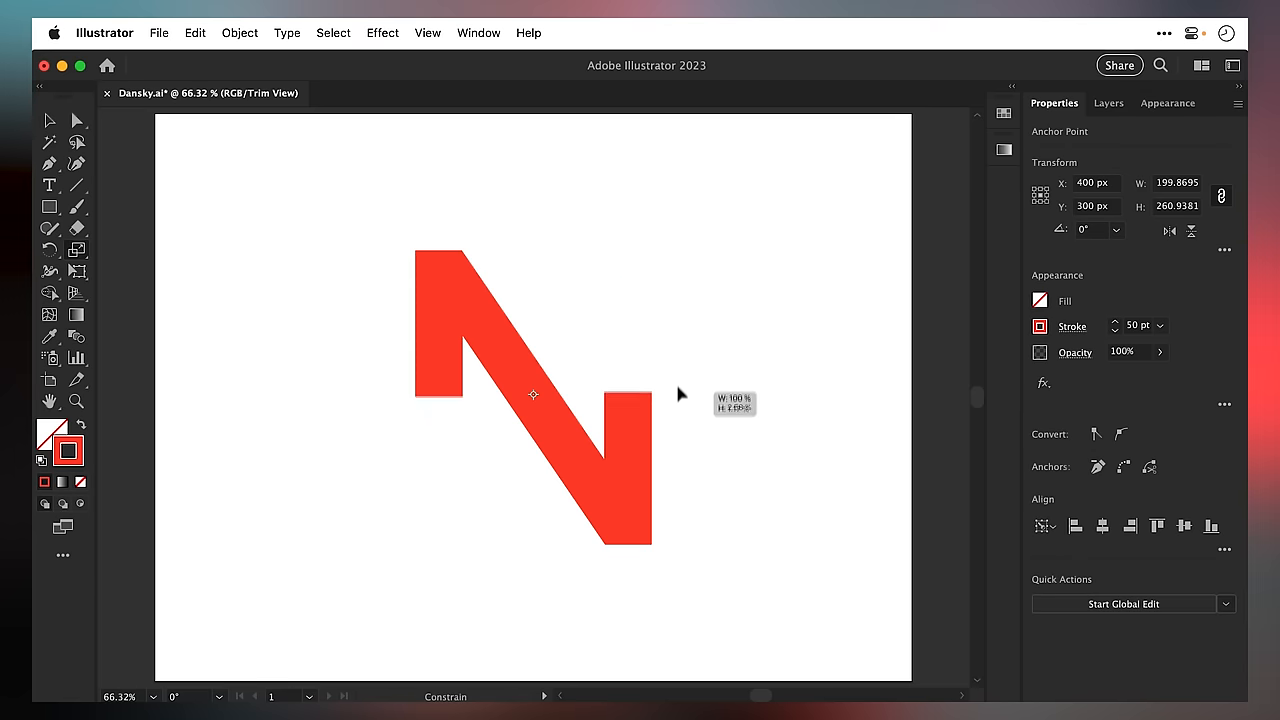
pyautogui.moveTo(680, 393); pyautogui.dragTo(690, 257)
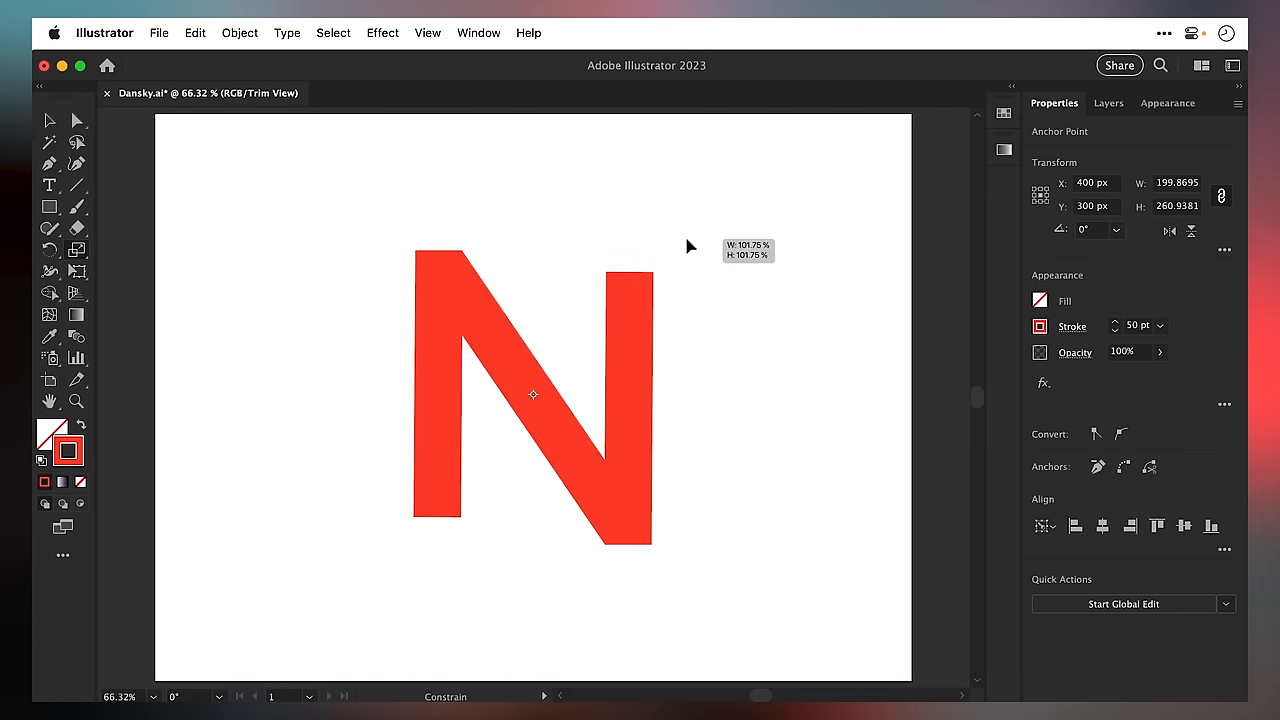
pyautogui.click(753, 293)
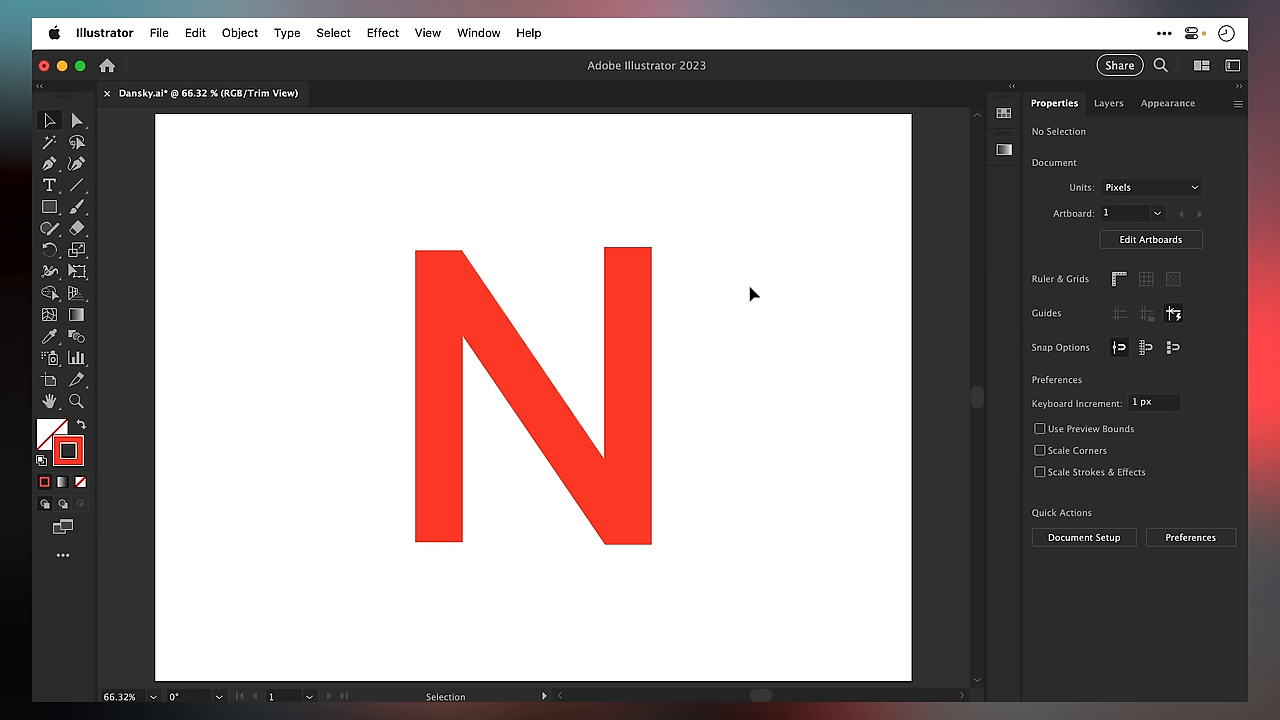